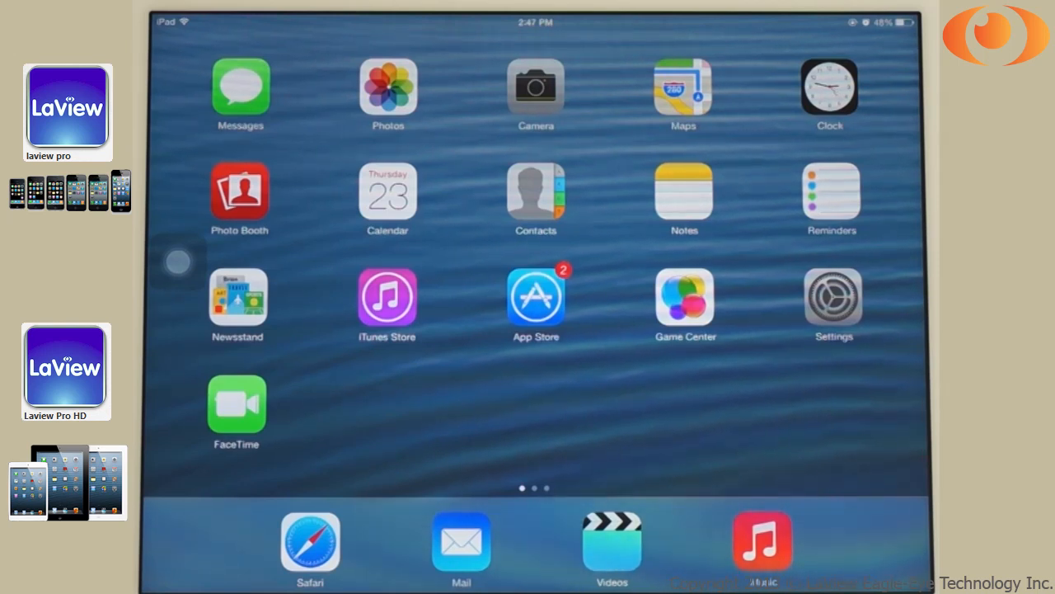
# Step: Open the App Store and search for 'laview' to find Laview Pro HD
pyautogui.click(536, 297)
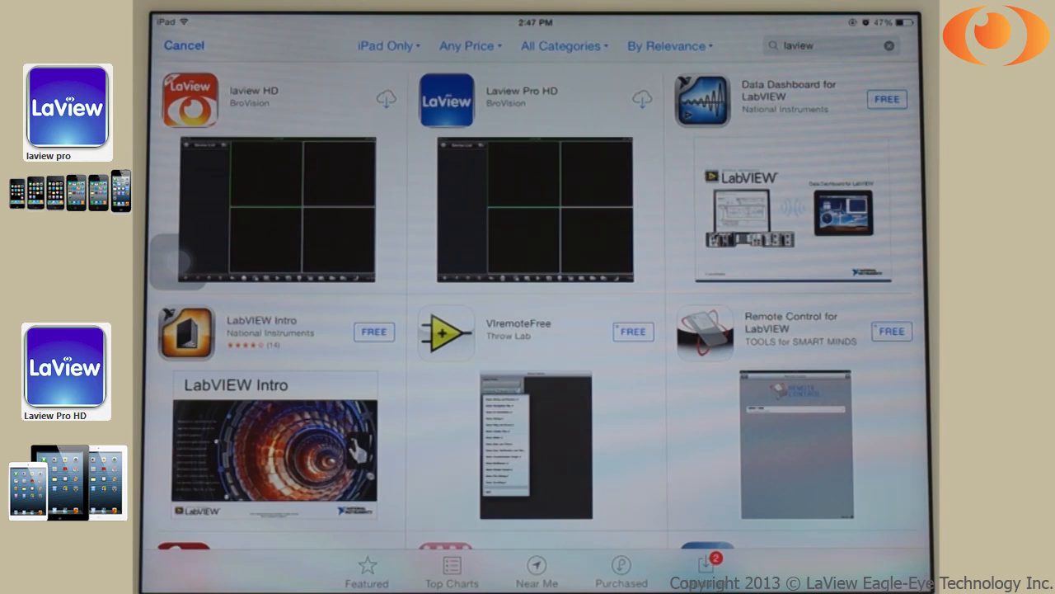
# Step: Download Laview Pro HD from the search results
pyautogui.click(642, 99)
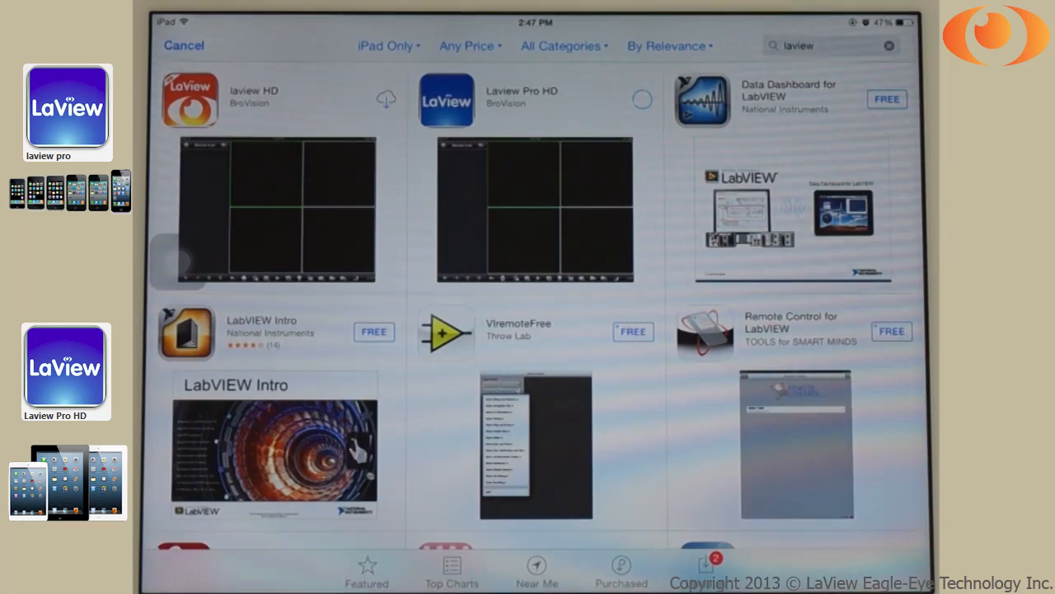
pyautogui.click(642, 99)
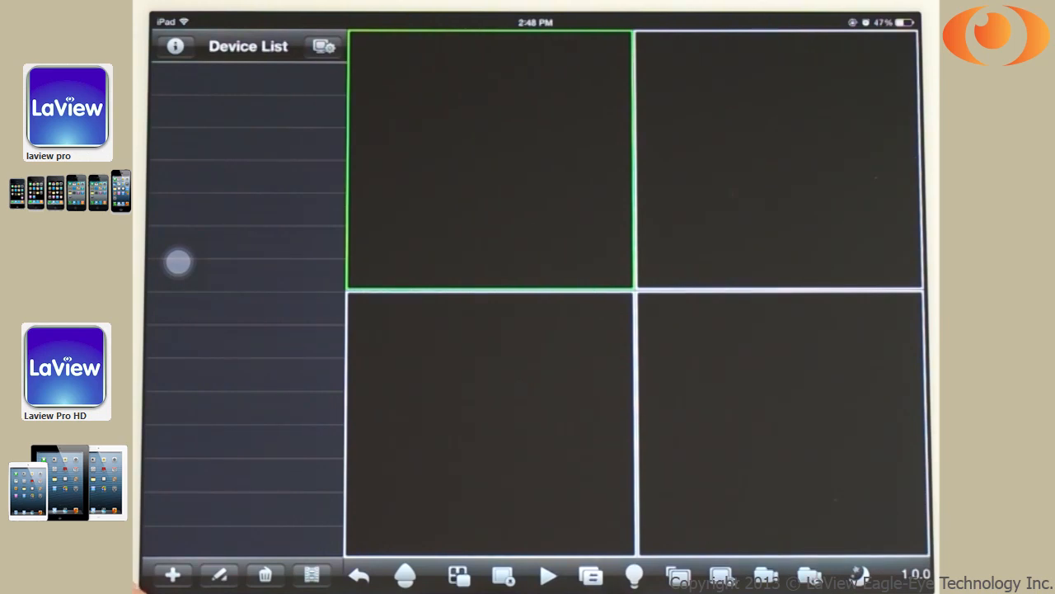
# Step: Start a new device entry from the empty Device List in LaView Pro HD
pyautogui.click(172, 574)
pyautogui.write('my')
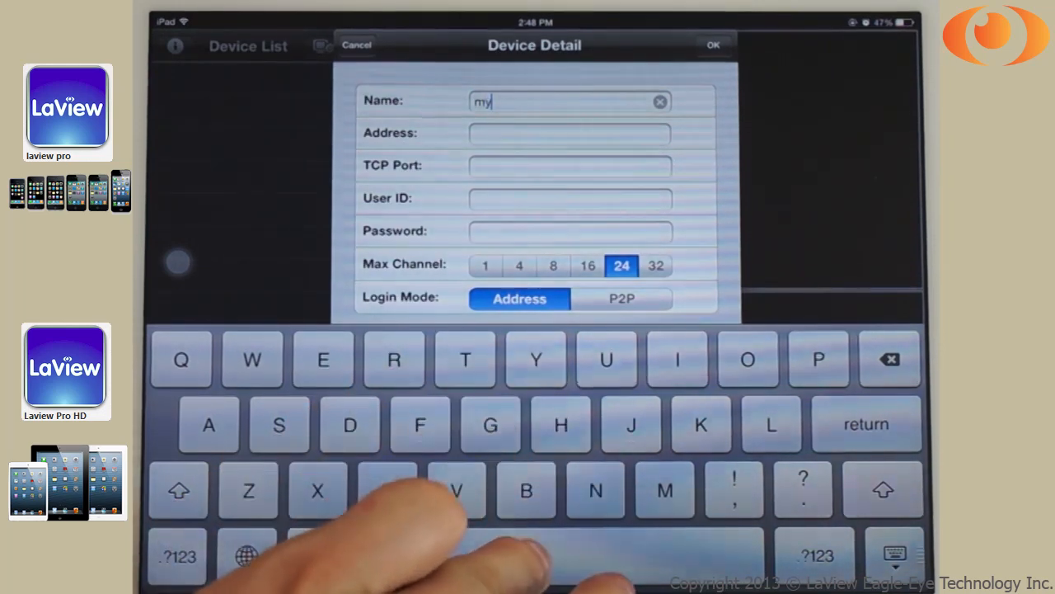
# Step: Save device 'my dvr' at 192.168.0.33, port 8000, user admin, with its password
pyautogui.write('dvr')
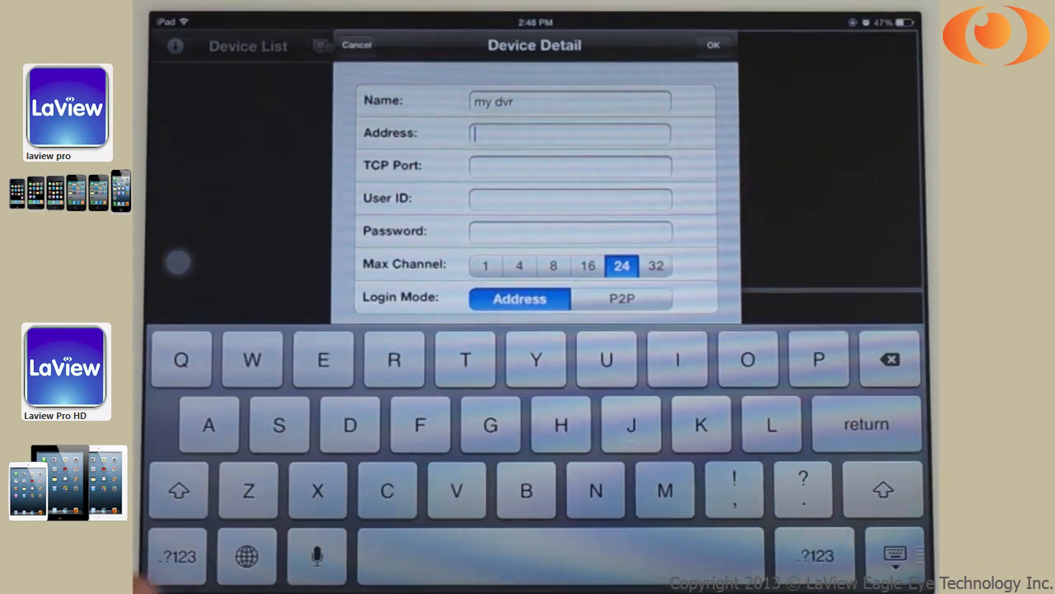
pyautogui.write('192.')
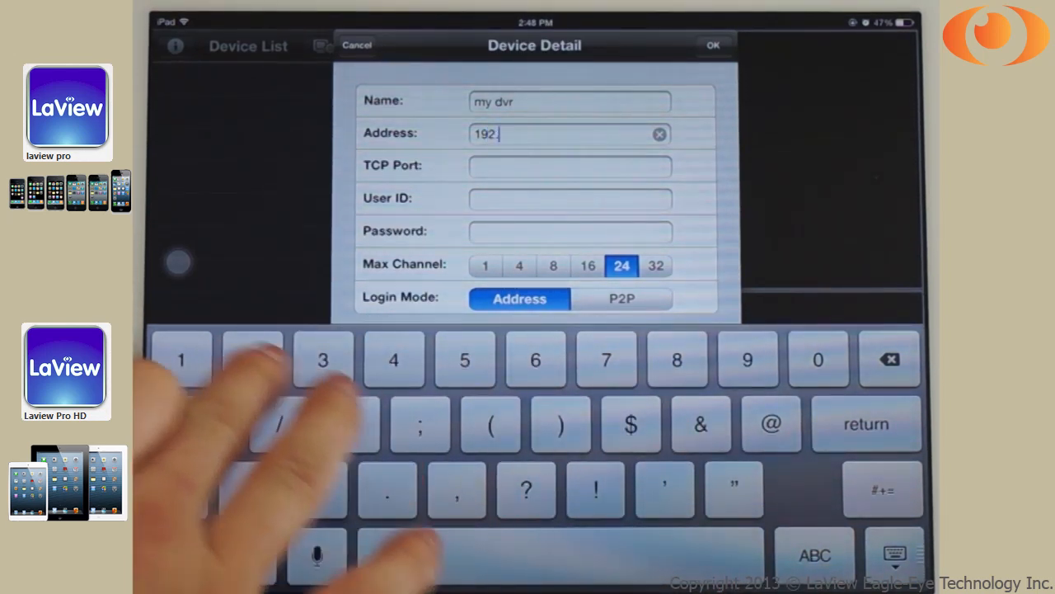
pyautogui.write('168')
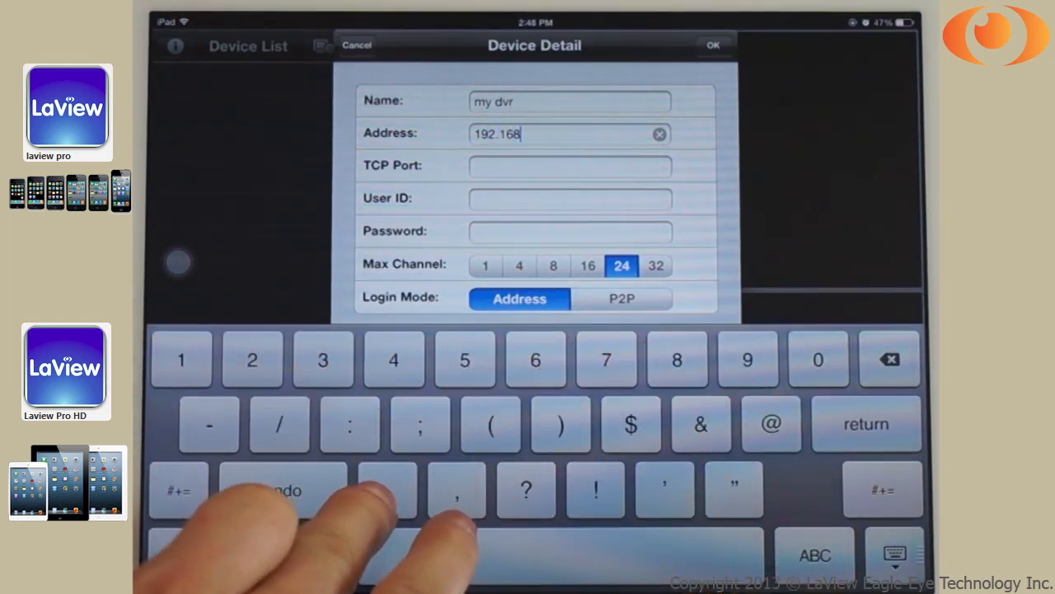
pyautogui.write('.0.33')
pyautogui.click(571, 165)
pyautogui.write('8000')
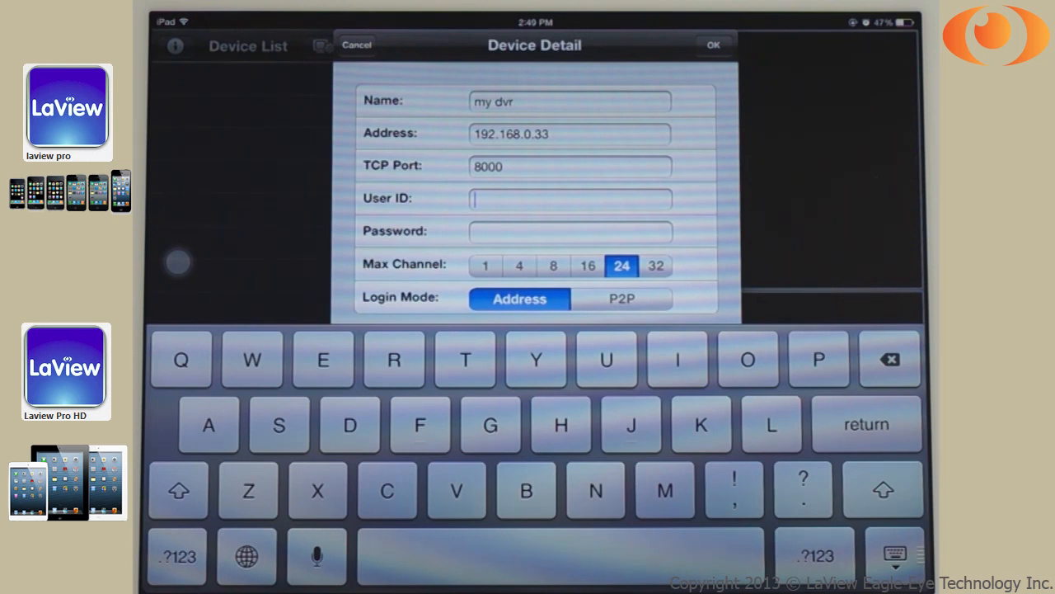
pyautogui.write('admin')
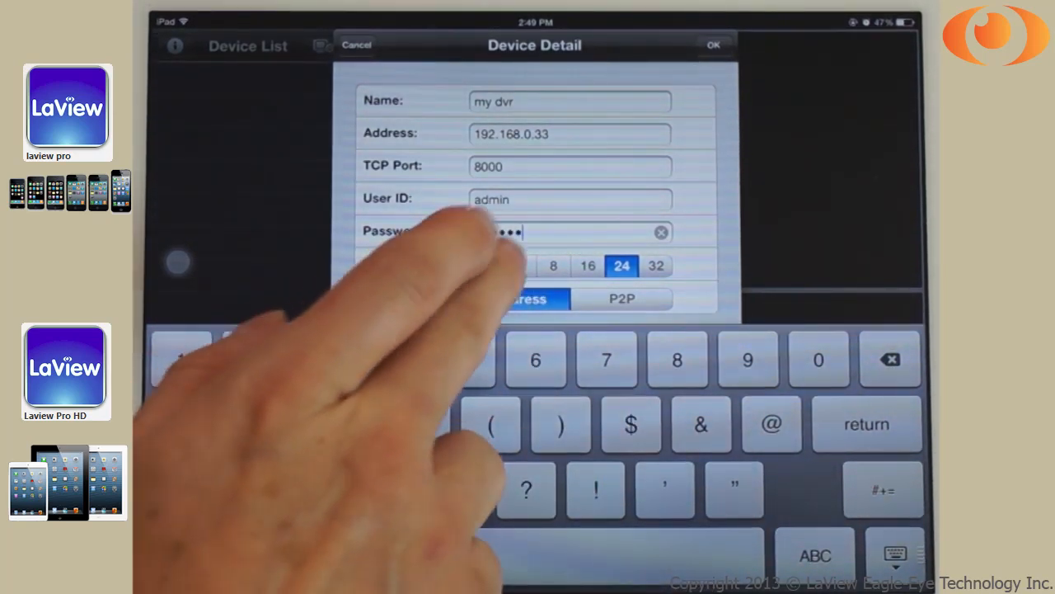
pyautogui.click(518, 264)
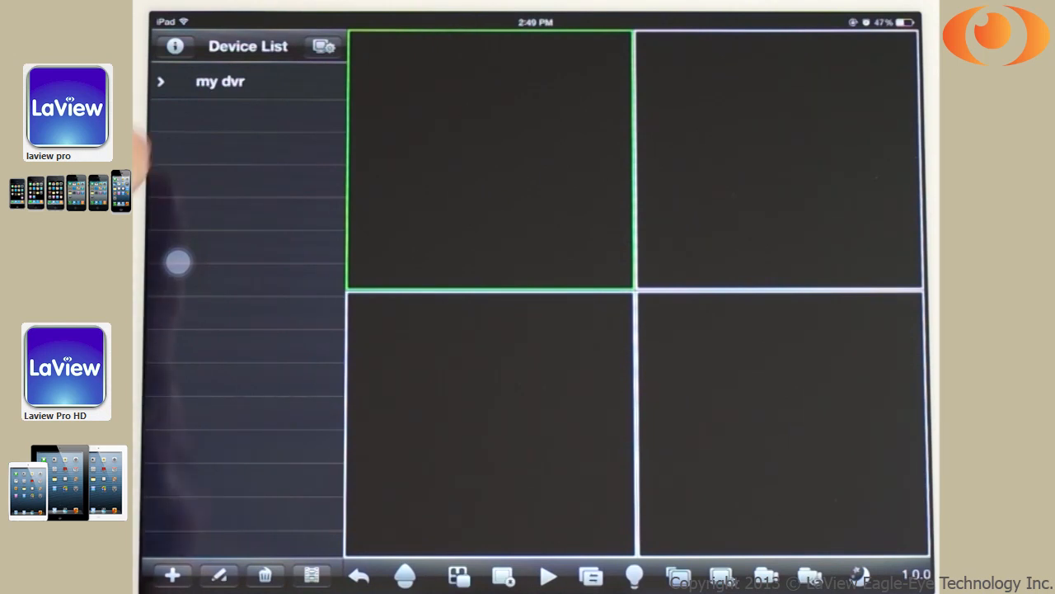
# Step: Expand 'my dvr' and show the Channel 1 live feed full screen
pyautogui.click(219, 81)
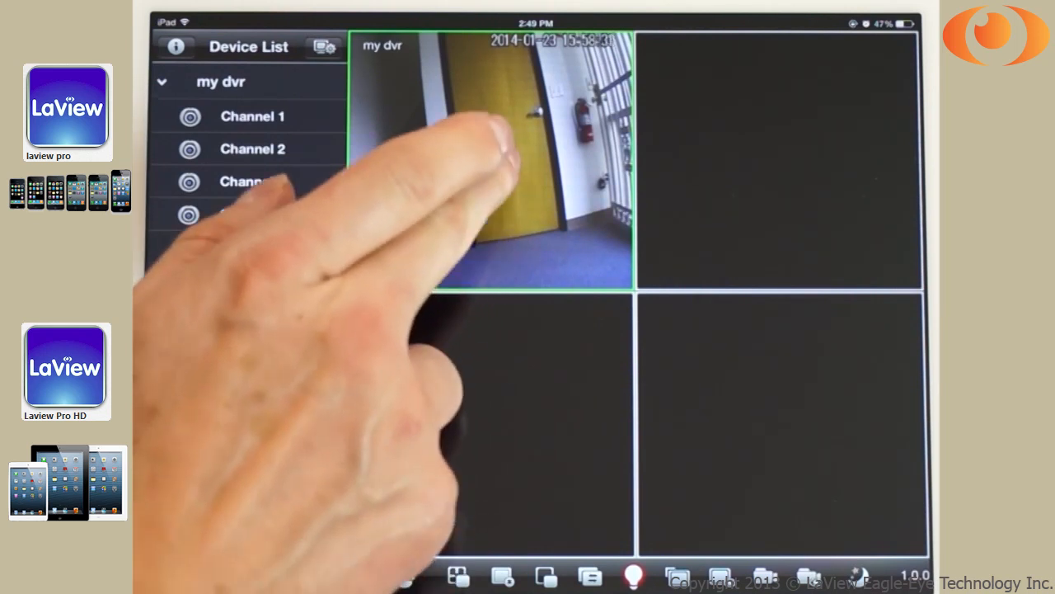
pyautogui.doubleClick(491, 160)
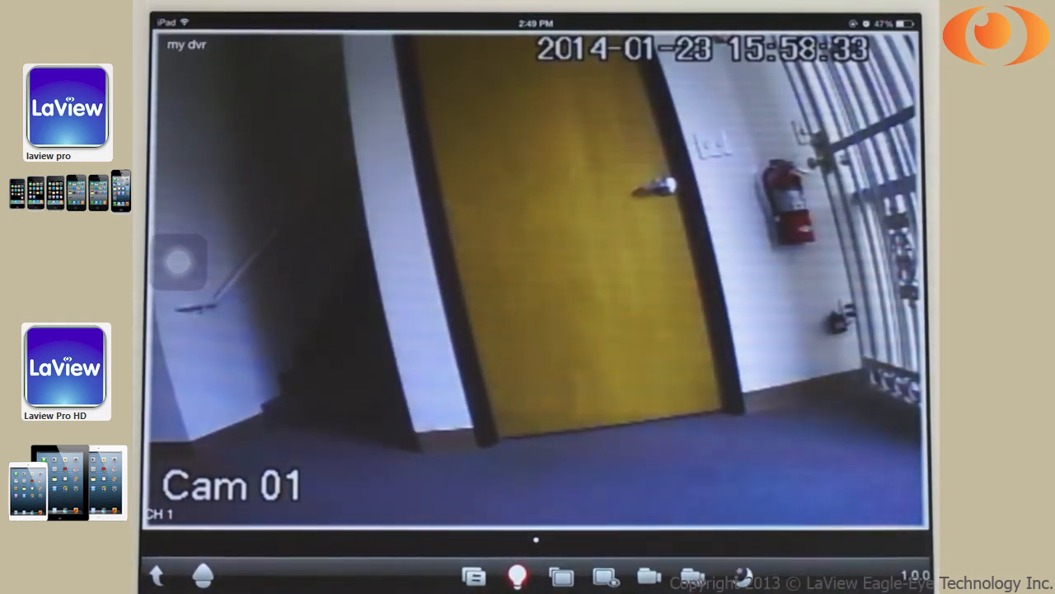